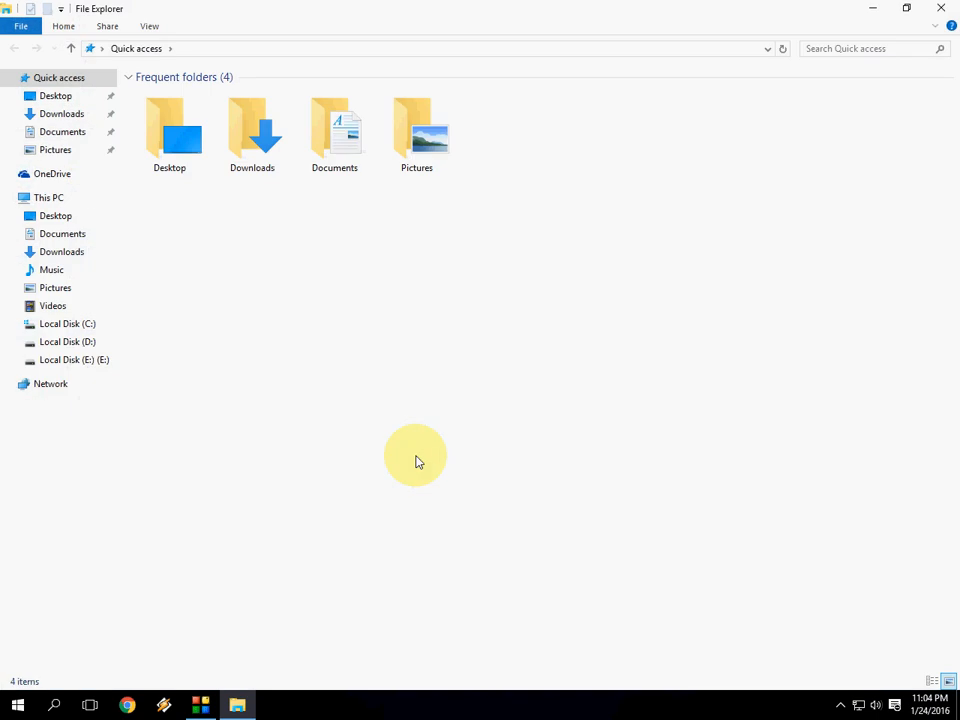
pyautogui.moveTo(756, 8)
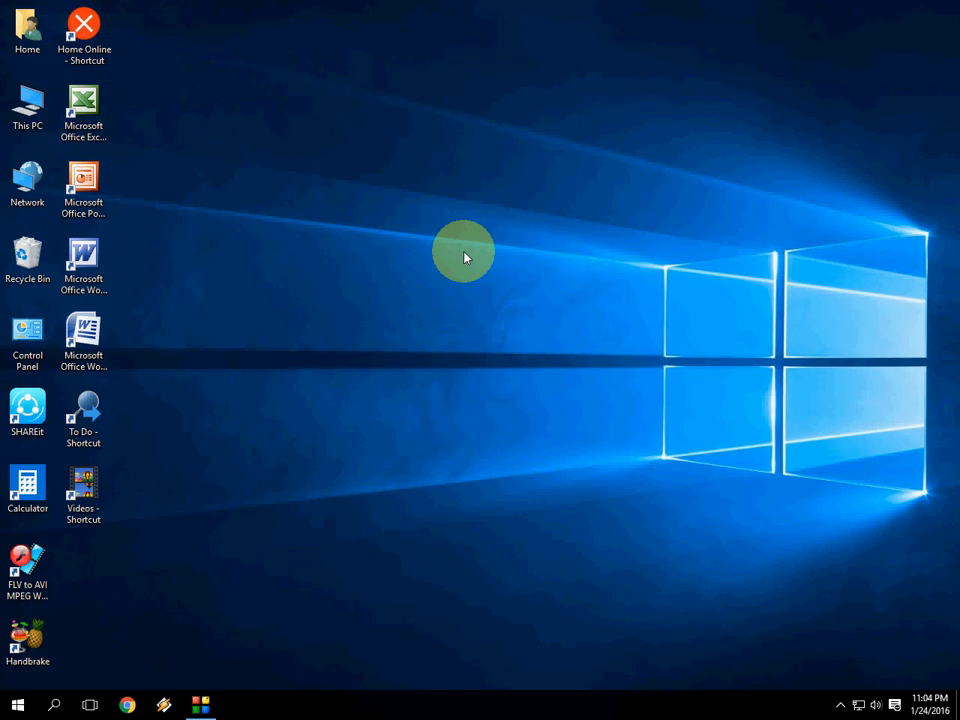
# Launch File Explorer from the taskbar to see it start on Quick access.
pyautogui.click(236, 704)
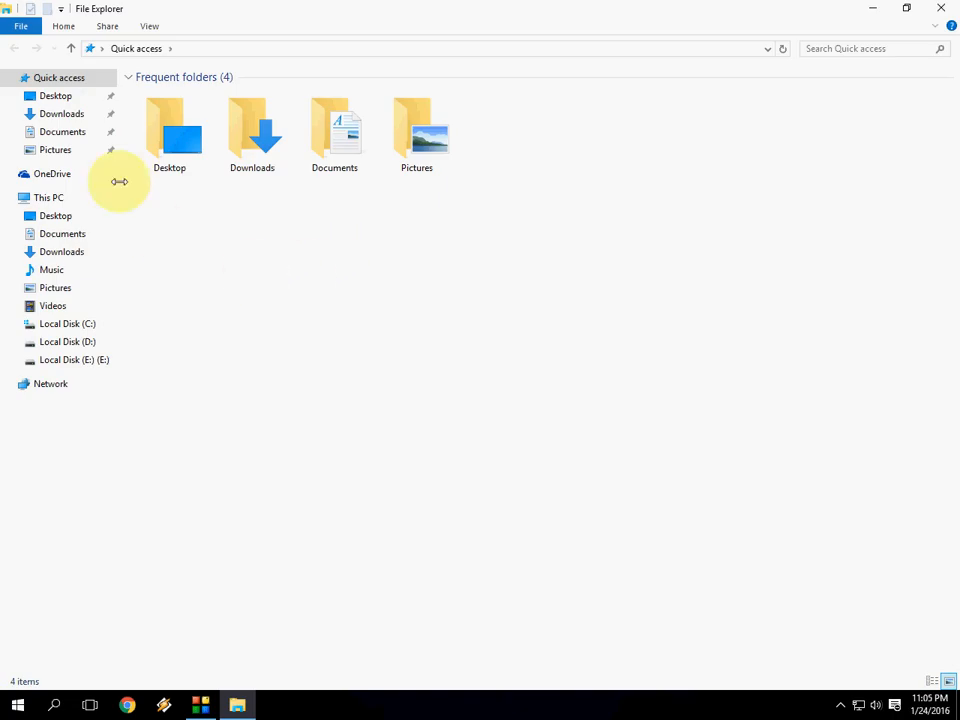
pyautogui.moveTo(288, 292)
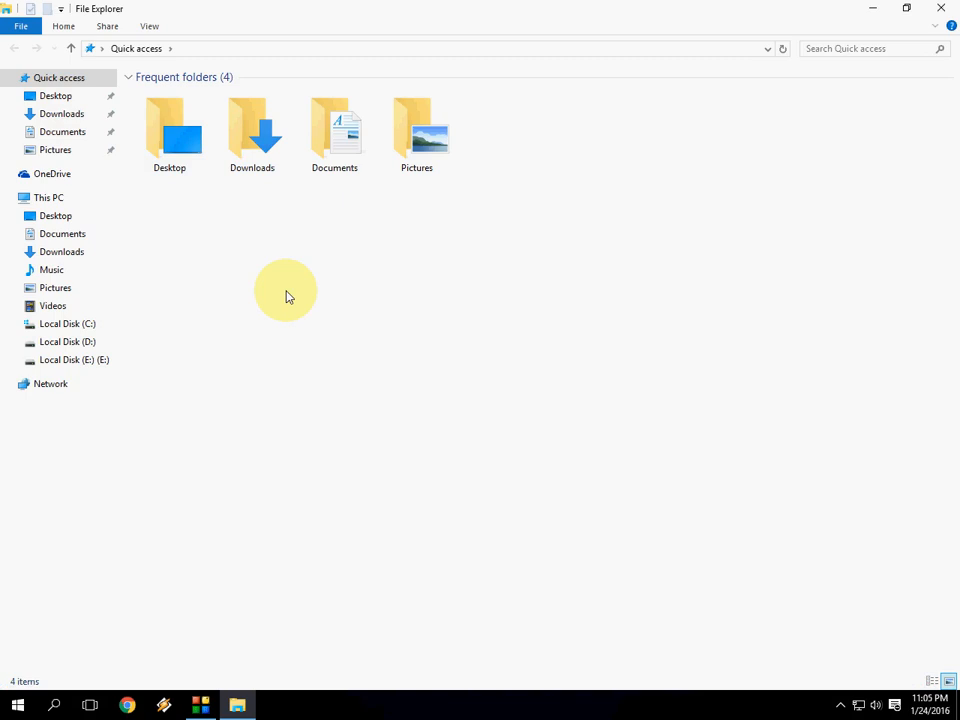
pyautogui.moveTo(874, 8)
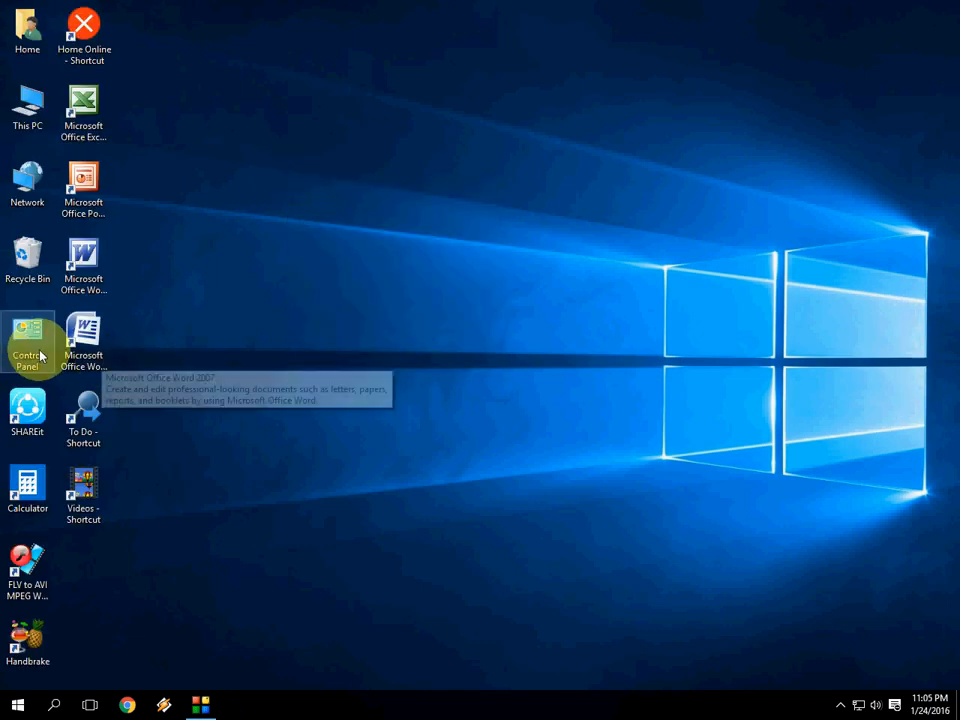
# Switch Control Panel's View by setting to Large icons.
pyautogui.doubleClick(28, 344)
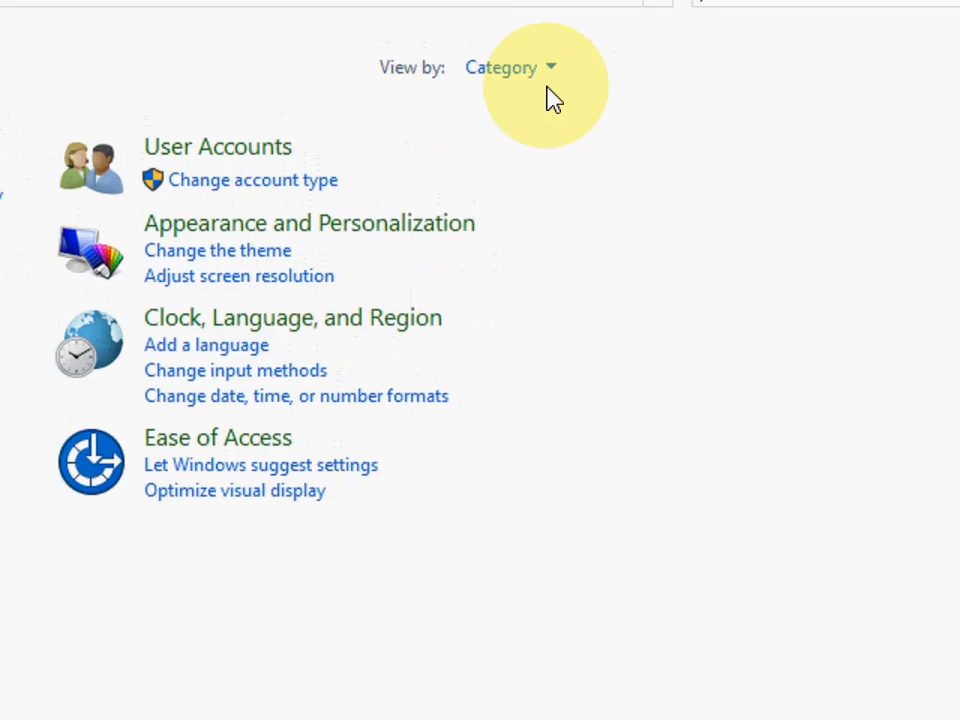
pyautogui.click(512, 68)
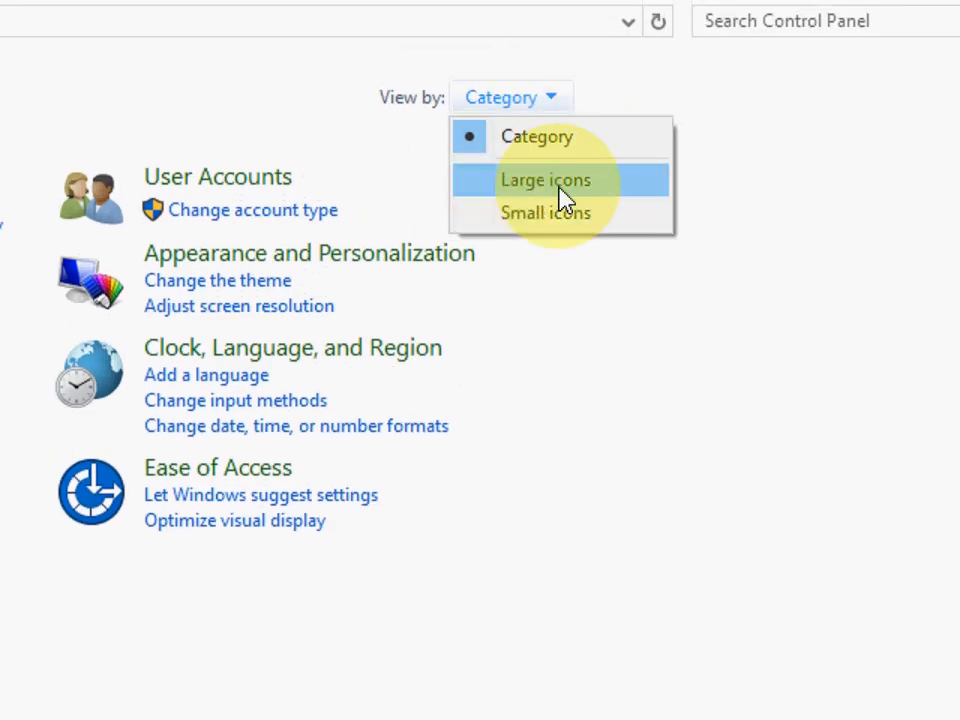
pyautogui.click(544, 180)
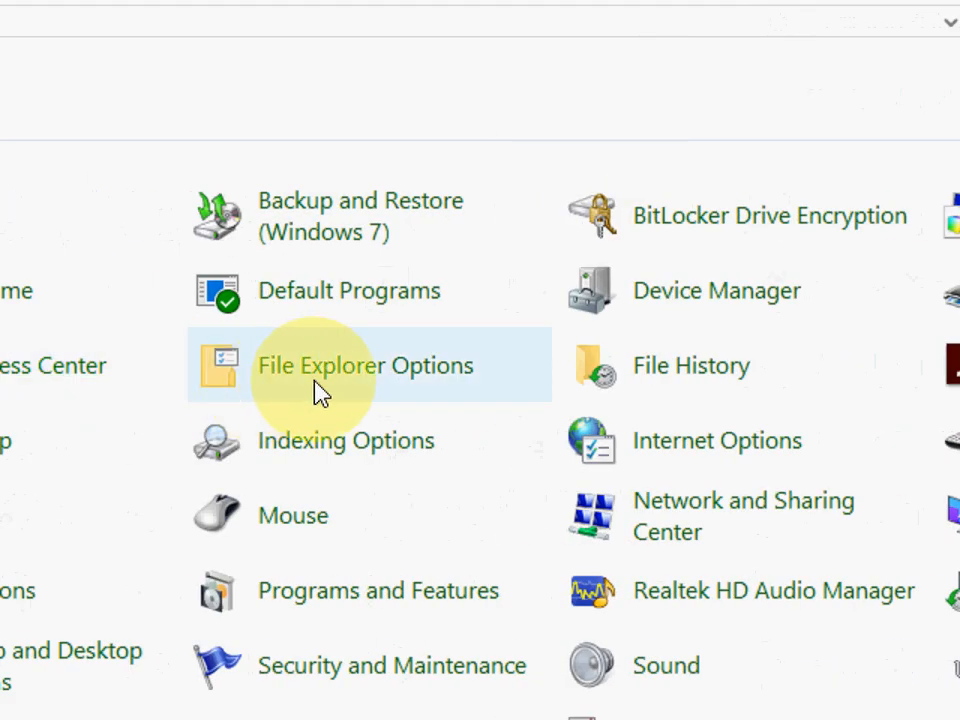
pyautogui.moveTo(404, 384)
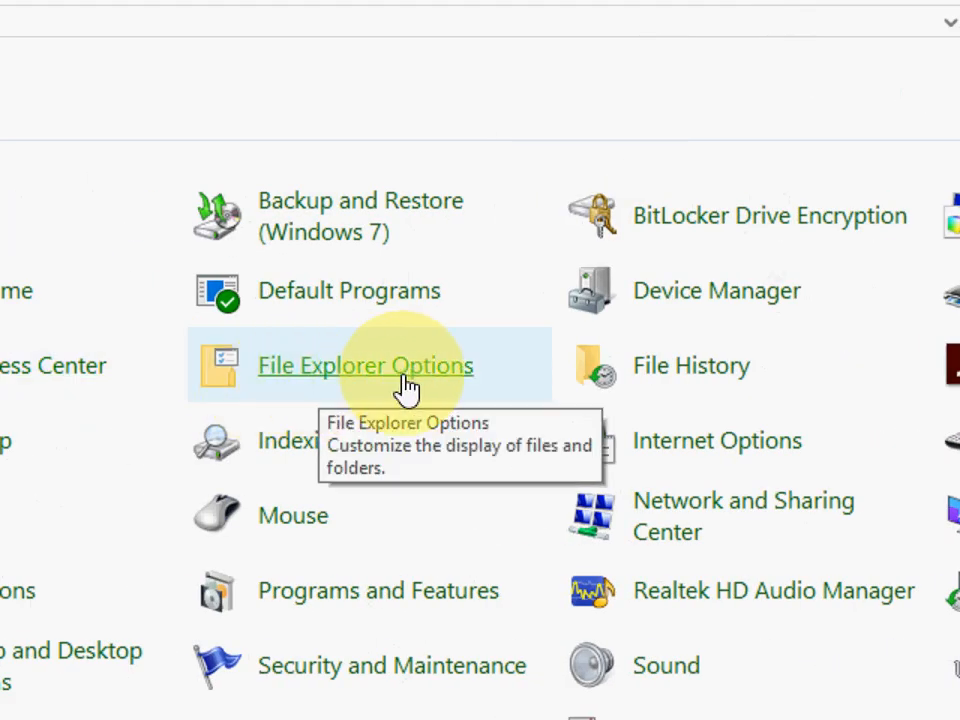
# In File Explorer Options, set 'Open File Explorer to' to This PC and confirm.
pyautogui.click(364, 364)
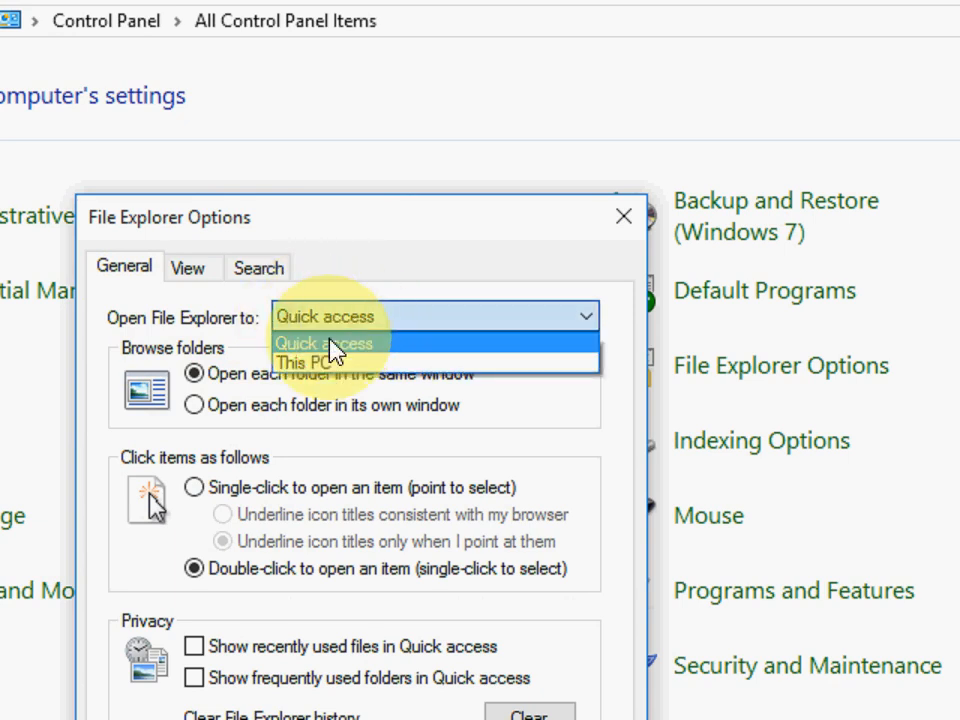
pyautogui.click(310, 362)
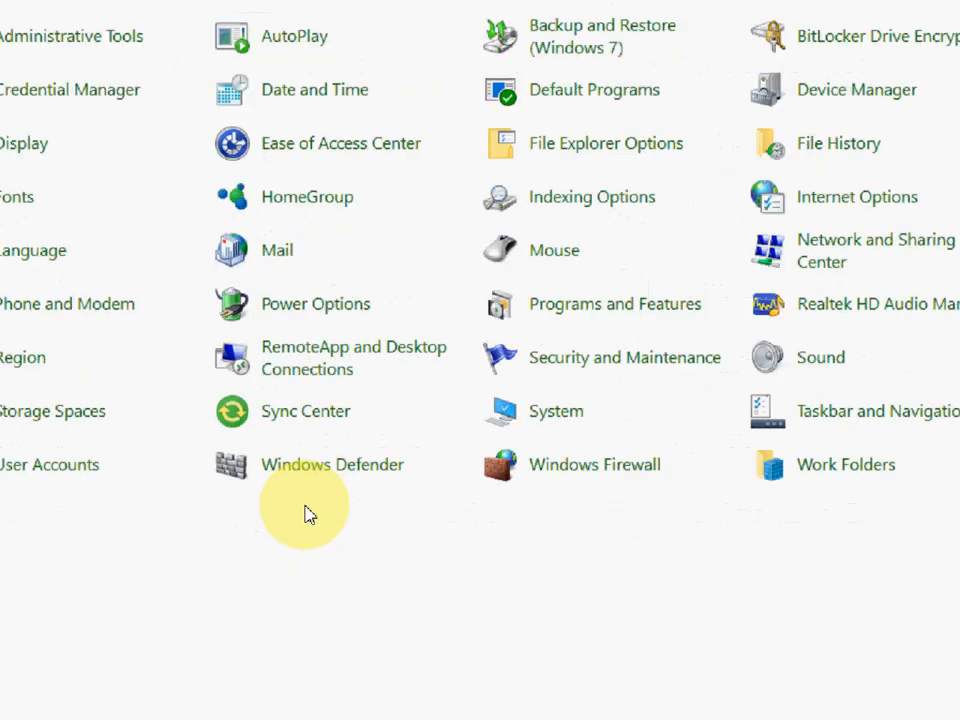
pyautogui.click(936, 8)
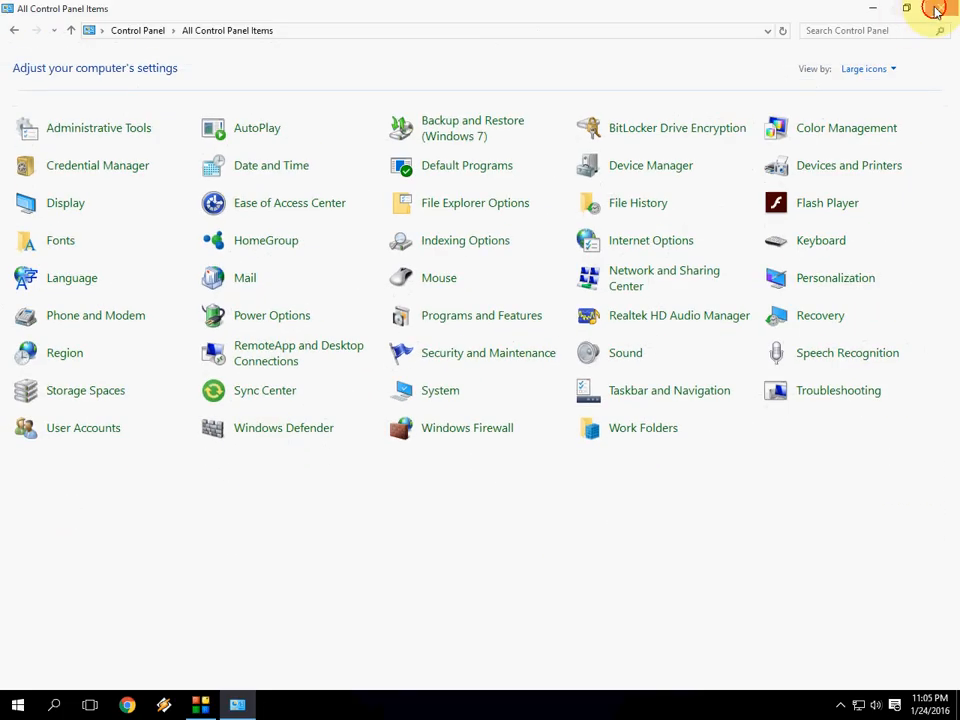
# Close Control Panel and the new File Explorer window that opened on This PC.
pyautogui.click(936, 8)
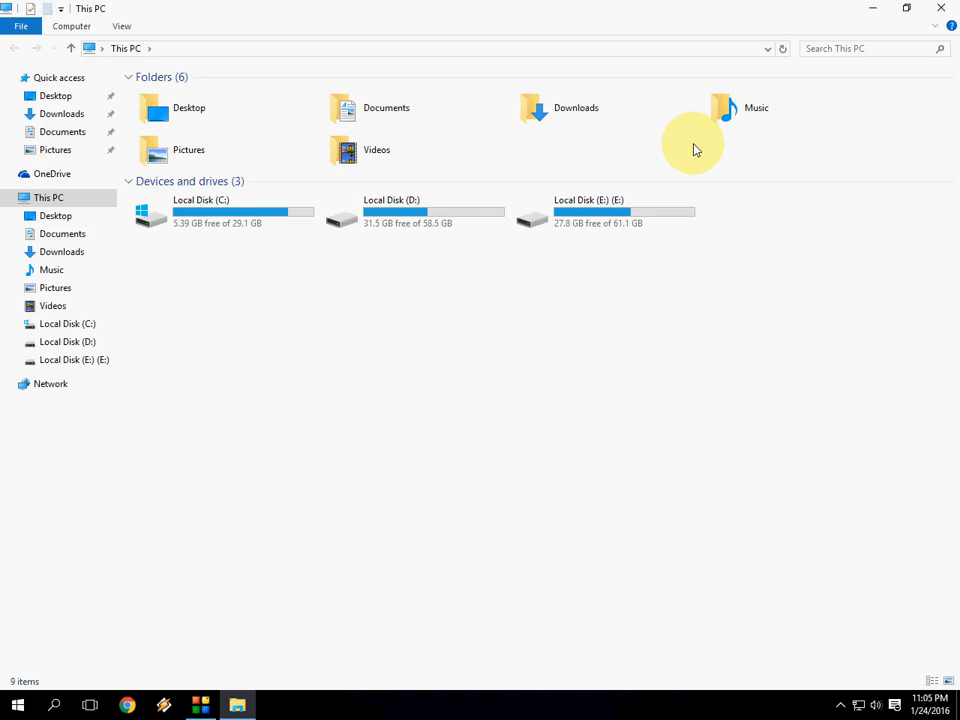
pyautogui.click(908, 8)
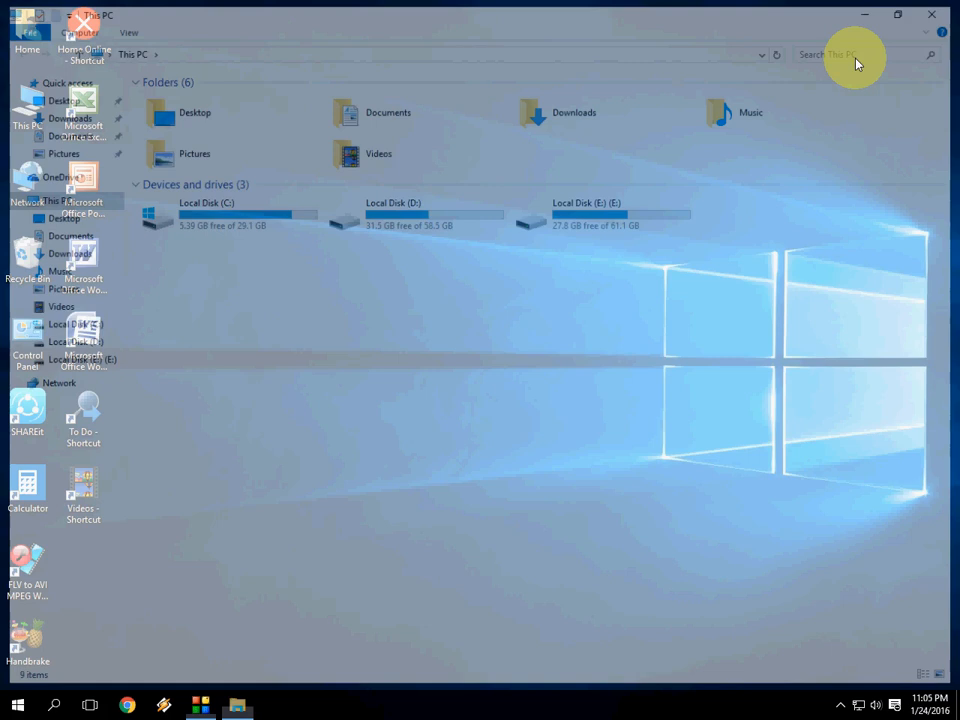